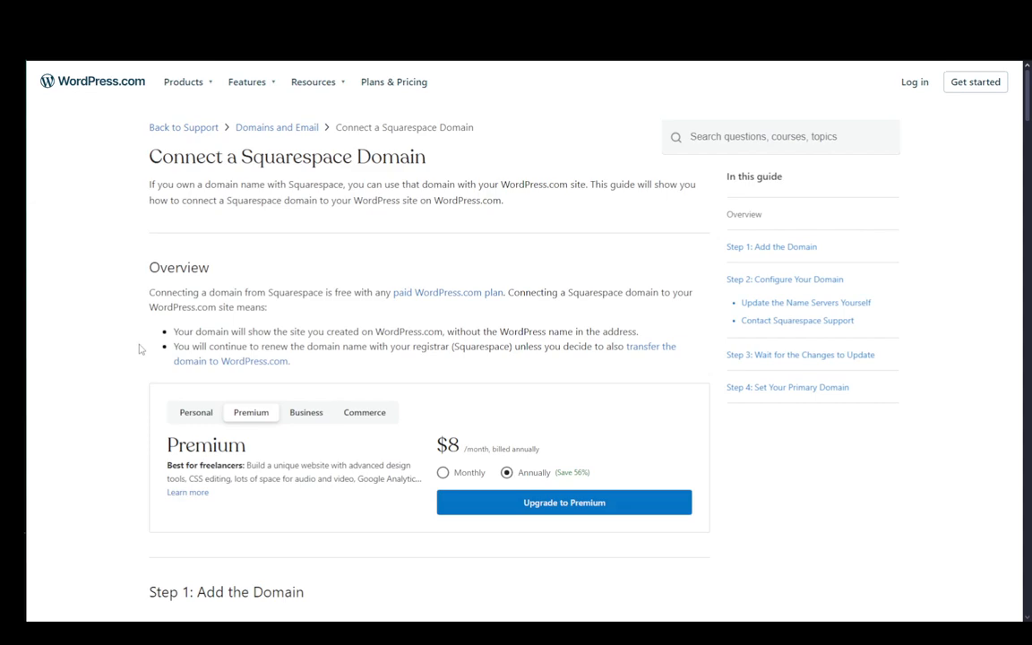
Step: Scroll the Connect a Squarespace Domain guide from the Overview down to Step 1: Add the Domain
{"action": "scroll", "scroll_direction": "down", "scroll_amount": 3}
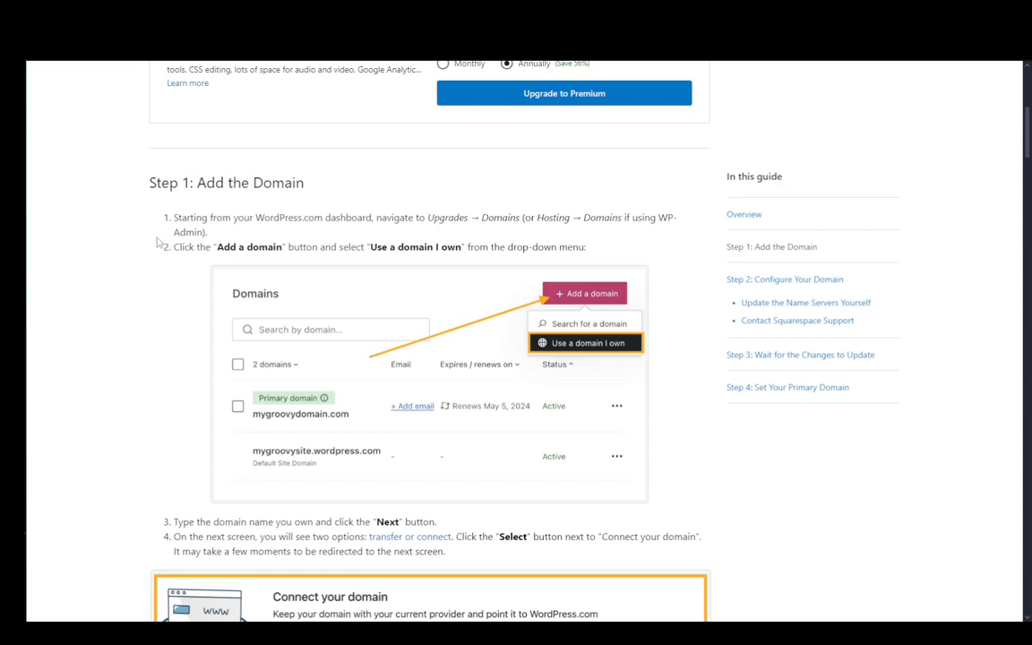
{"action": "scroll", "scroll_direction": "down", "scroll_amount": 3}
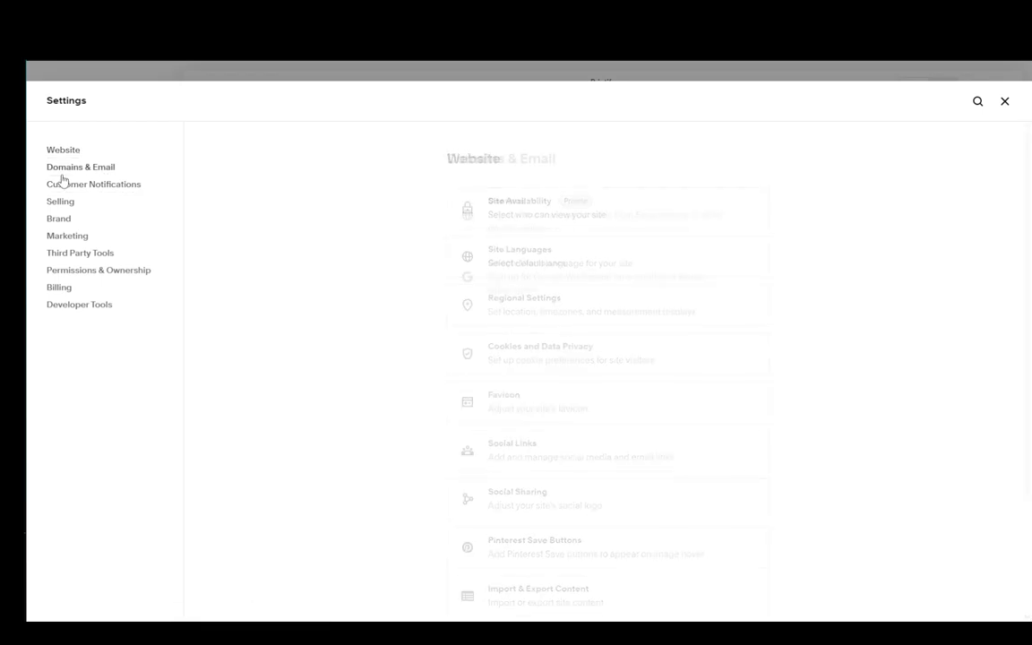
Step: Open Domains & Email and view the built-in amethyst-springtail-zzwk.squarespace.com domain details
{"action": "left_click", "coordinate": [81, 166]}
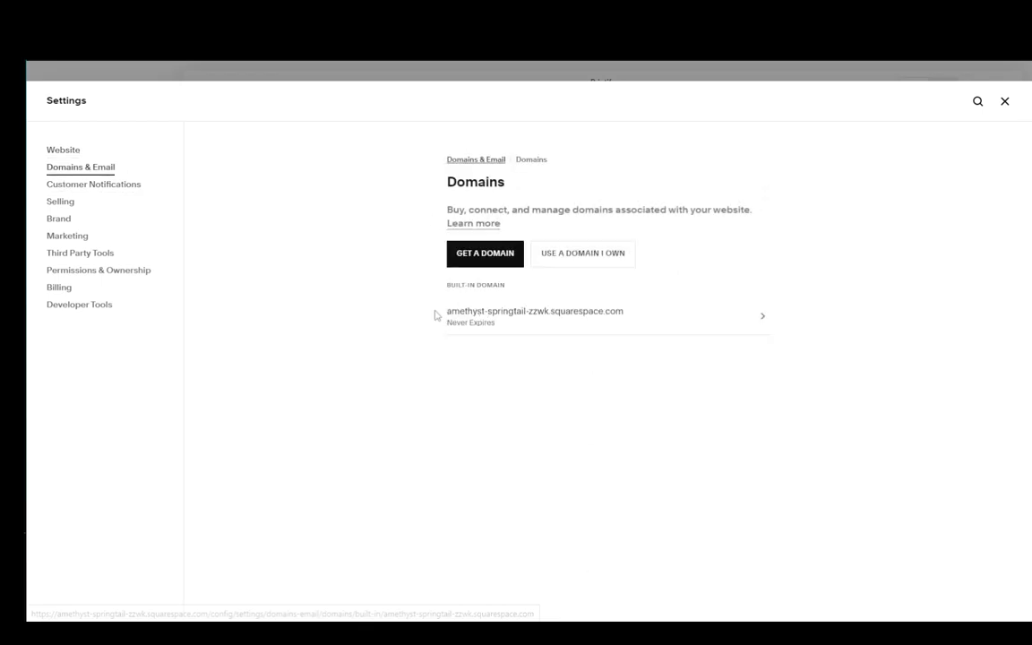
{"action": "triple_click", "coordinate": [535, 311]}
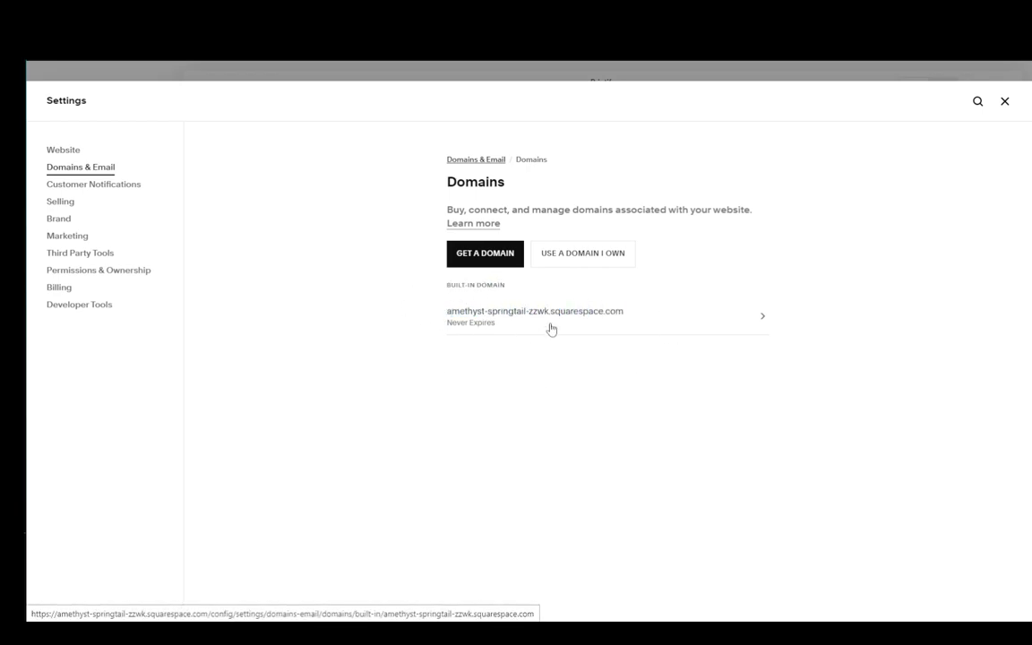
{"action": "mouse_move", "coordinate": [551, 329]}
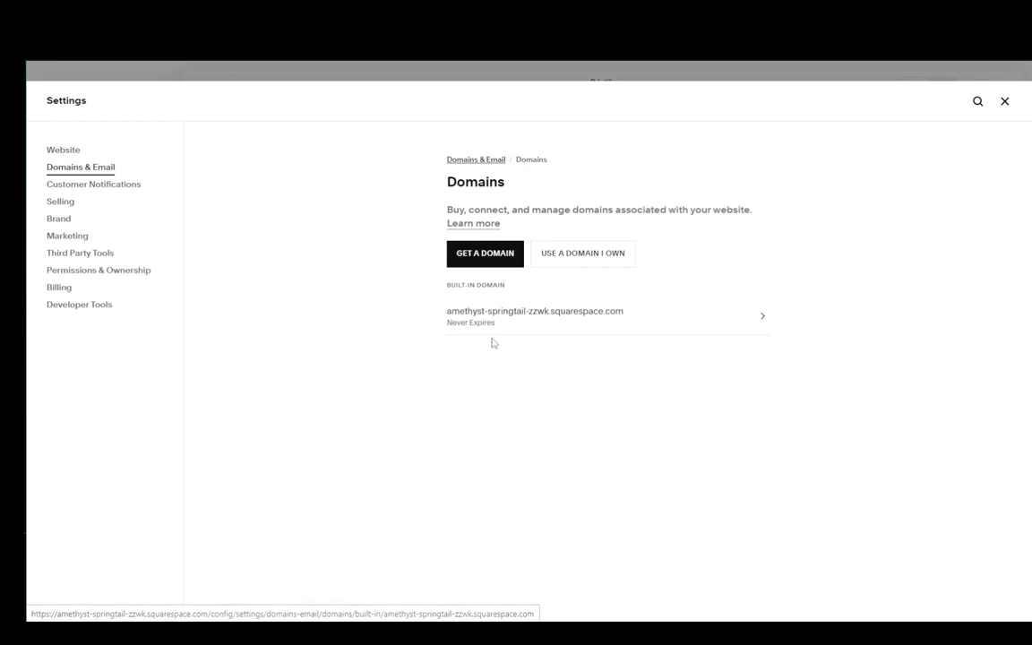
{"action": "mouse_move", "coordinate": [201, 124]}
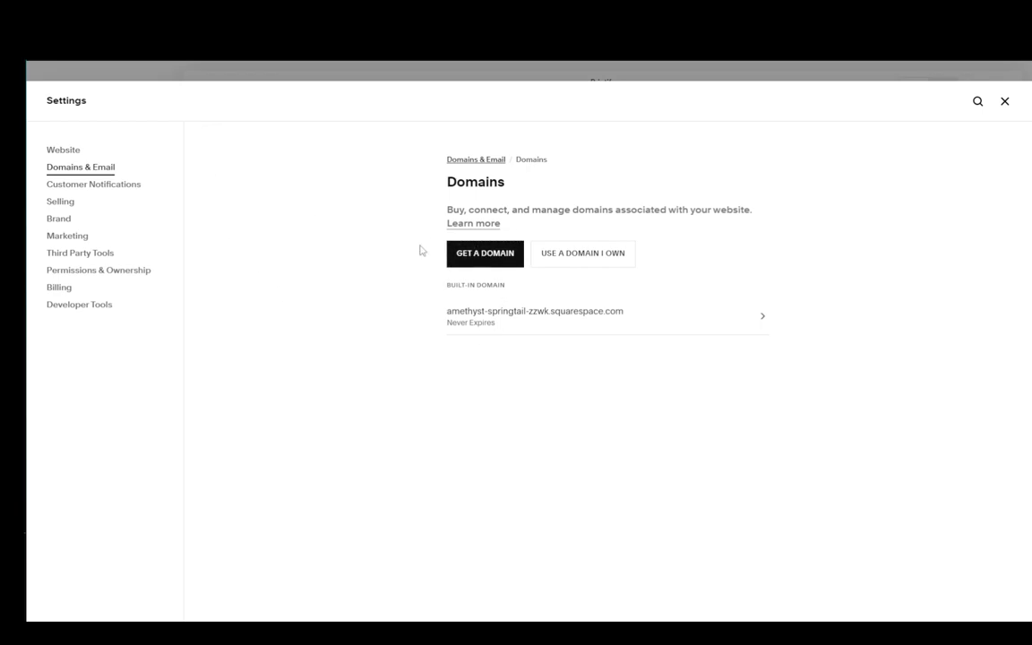
{"action": "mouse_move", "coordinate": [579, 328]}
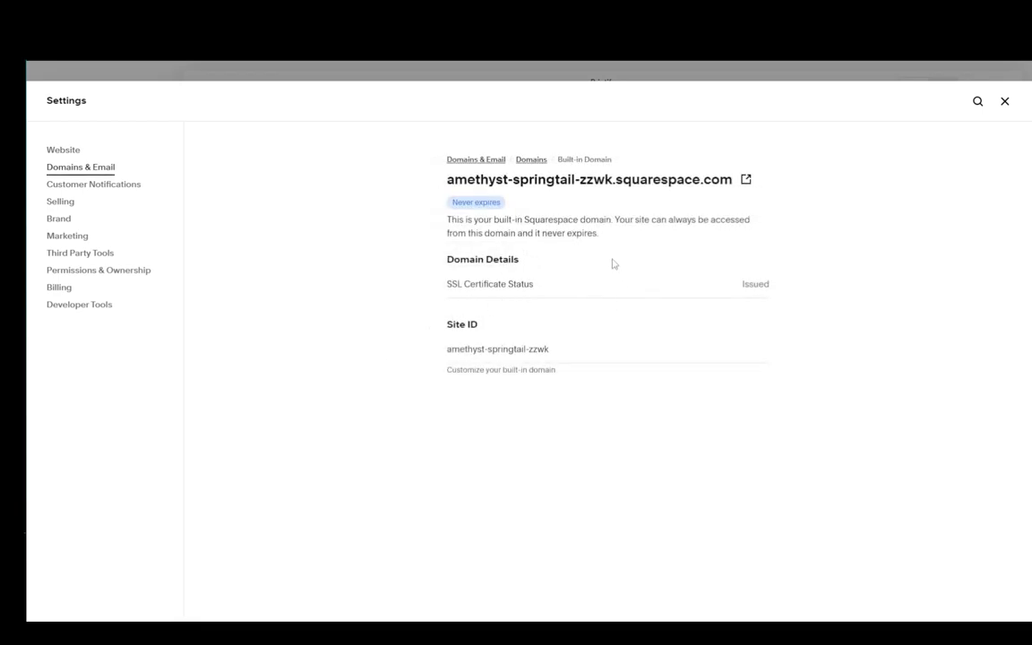
{"action": "right_click", "coordinate": [81, 166]}
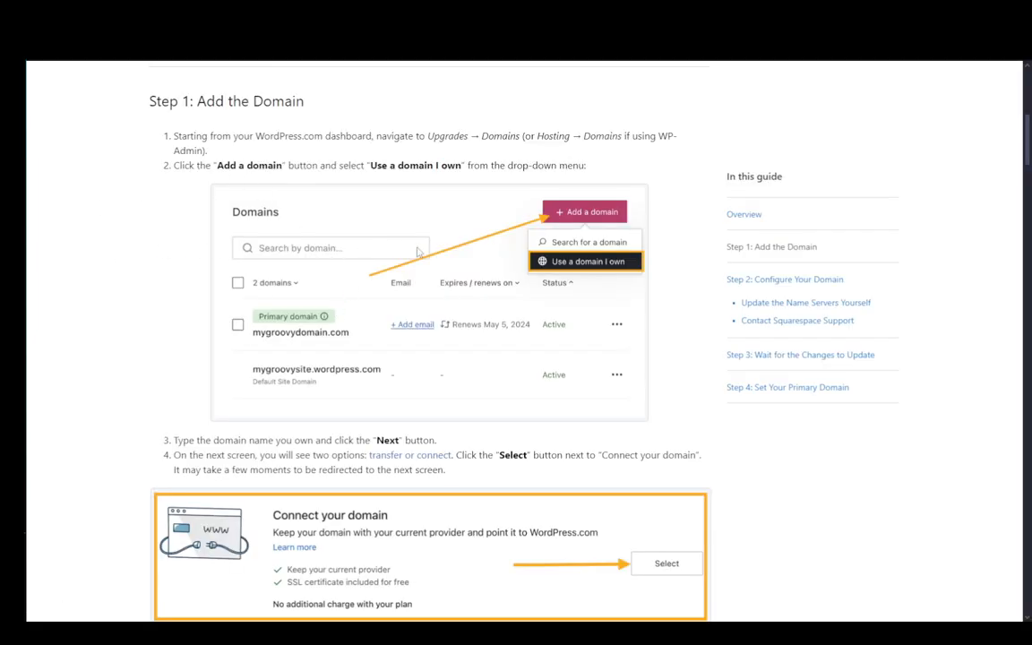
Step: Scroll past Step 2 to the three WordPress.com name servers under Update the Name Servers Yourself
{"action": "scroll", "scroll_direction": "down", "scroll_amount": 3}
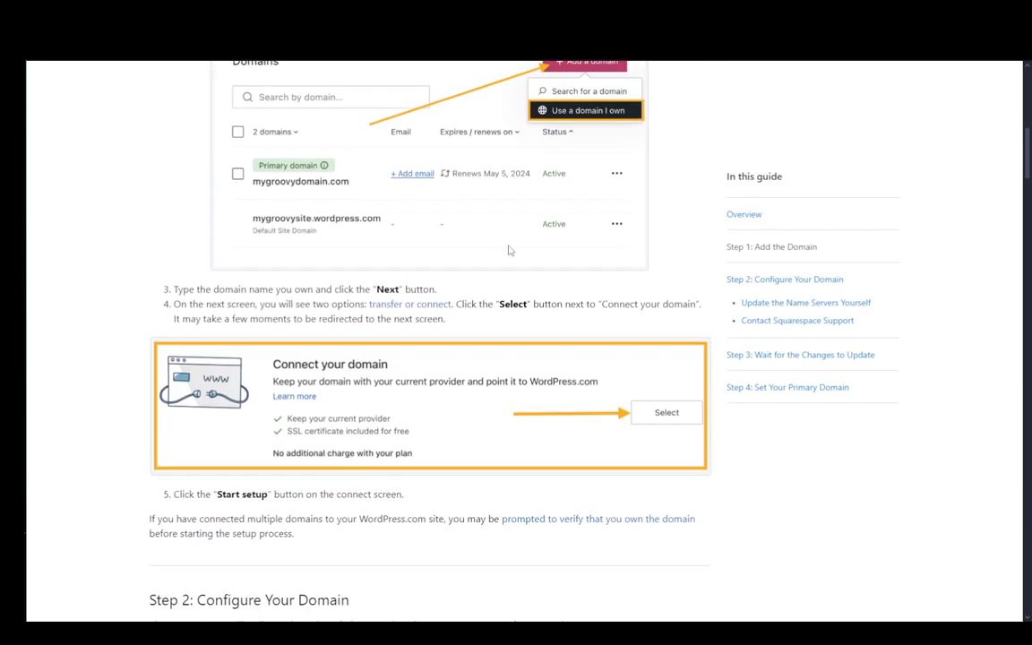
{"action": "scroll", "scroll_direction": "down", "scroll_amount": 3}
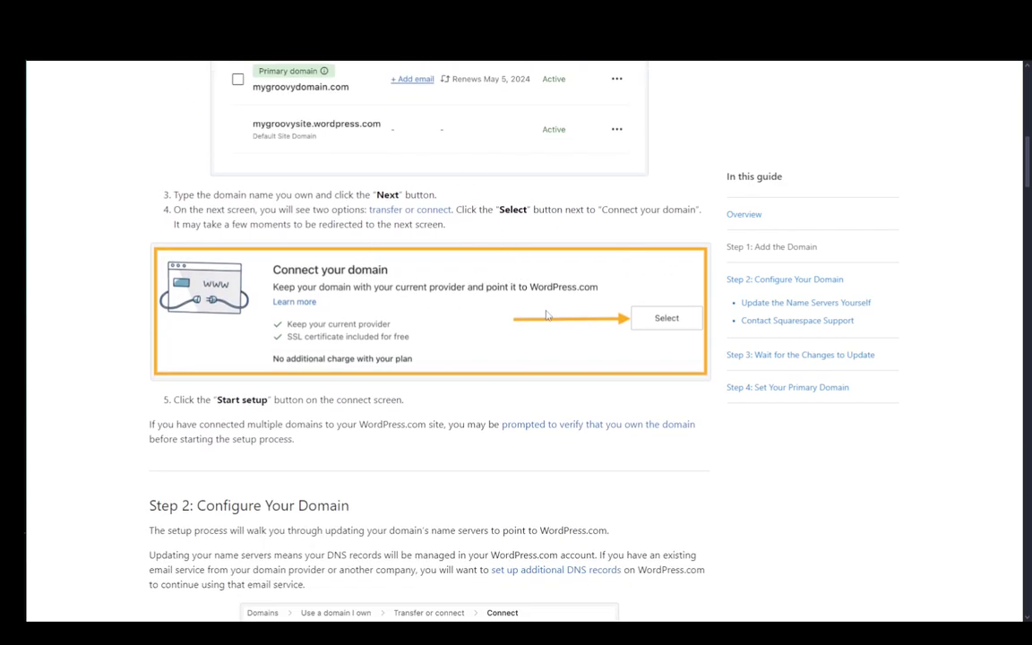
{"action": "mouse_move", "coordinate": [278, 352]}
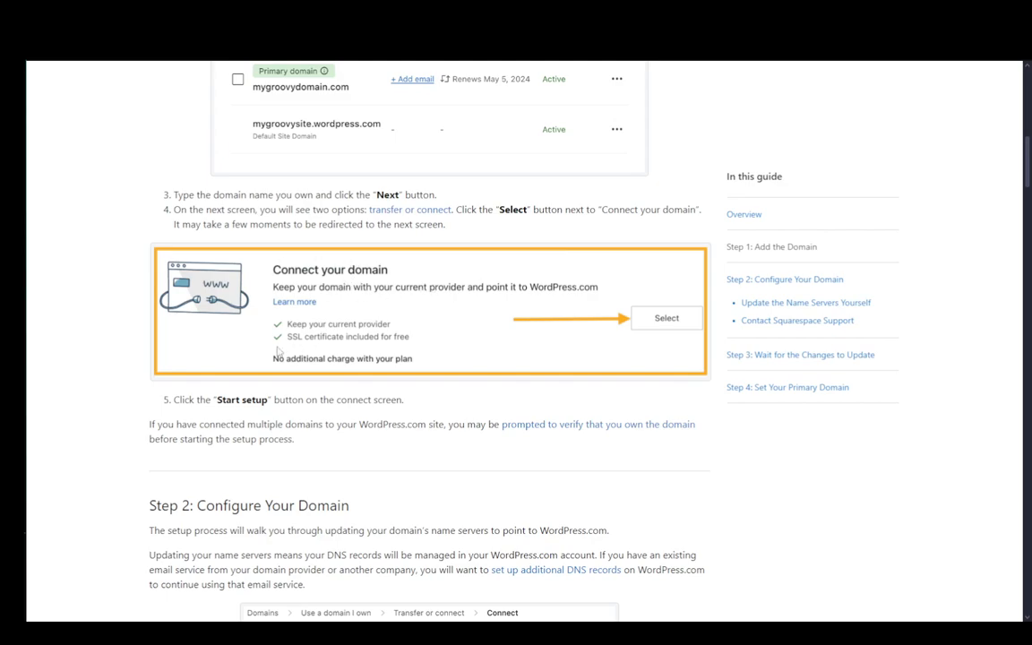
{"action": "scroll", "scroll_direction": "down", "scroll_amount": 3}
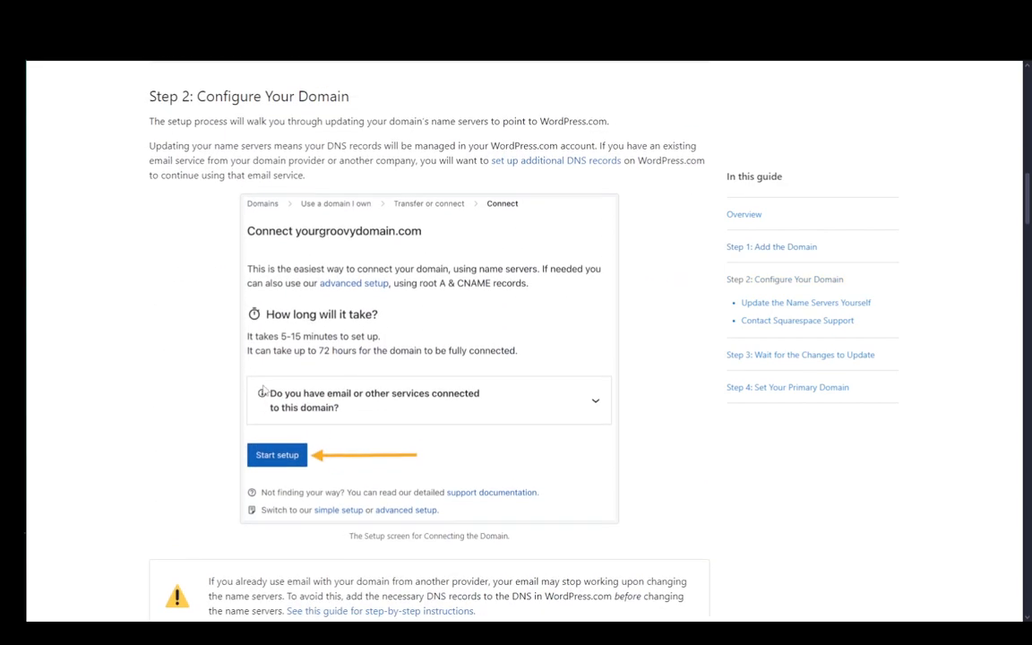
{"action": "scroll", "scroll_direction": "down", "scroll_amount": 3}
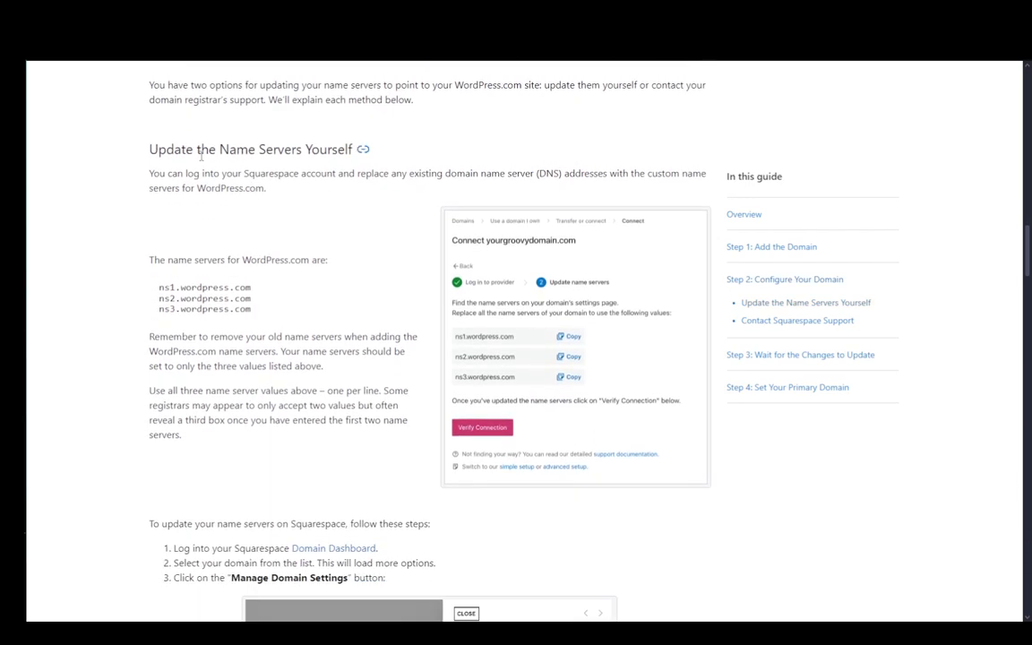
{"action": "mouse_move", "coordinate": [294, 250]}
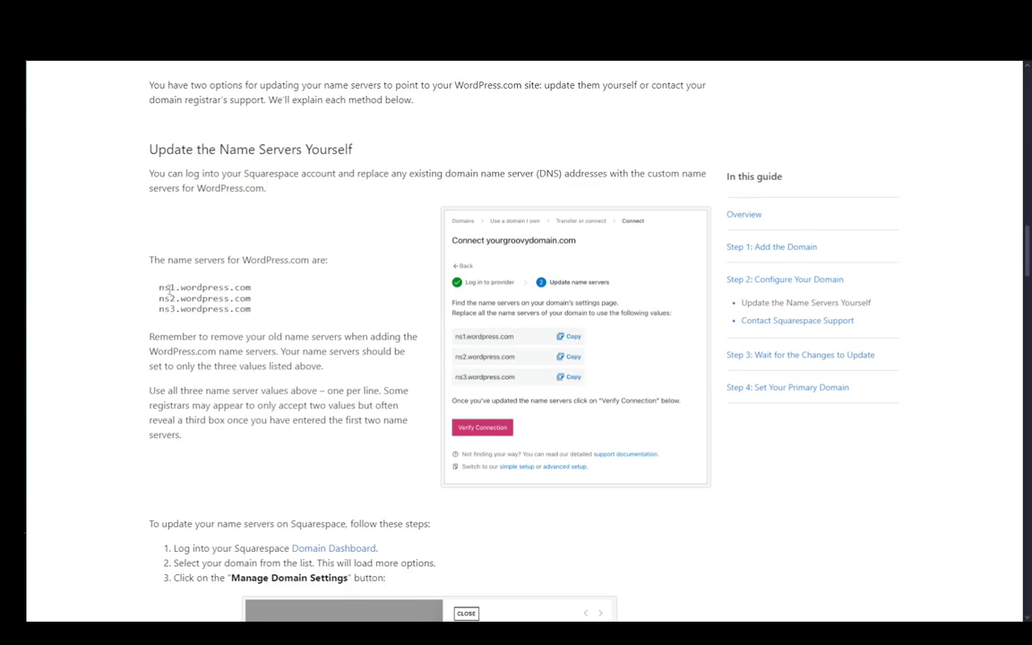
{"action": "left_click_drag", "start_coordinate": [158, 287], "coordinate": [255, 298]}
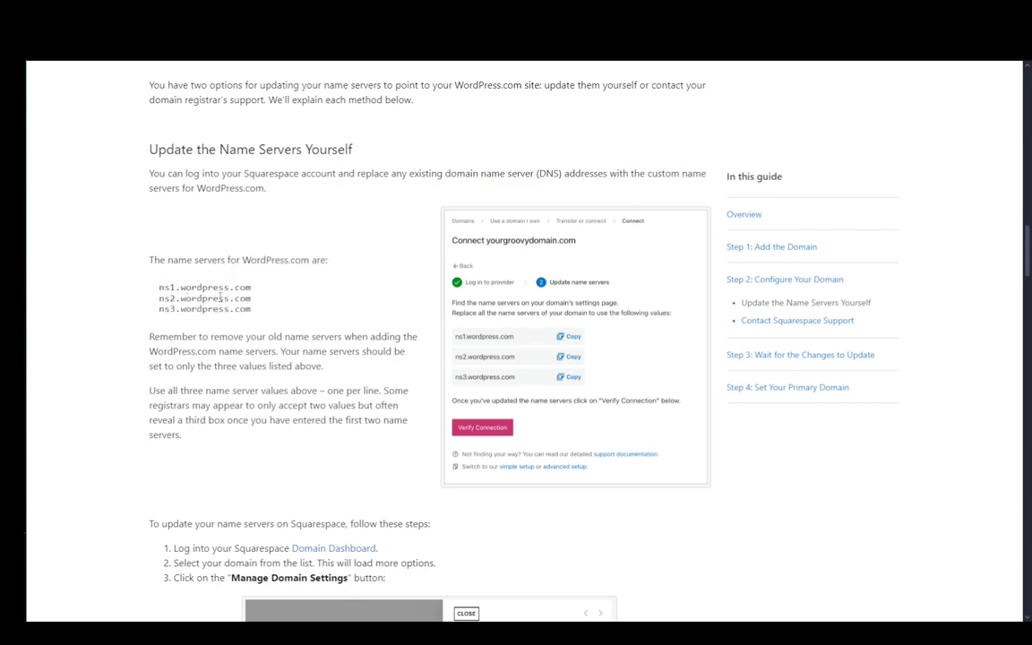
{"action": "mouse_move", "coordinate": [264, 289]}
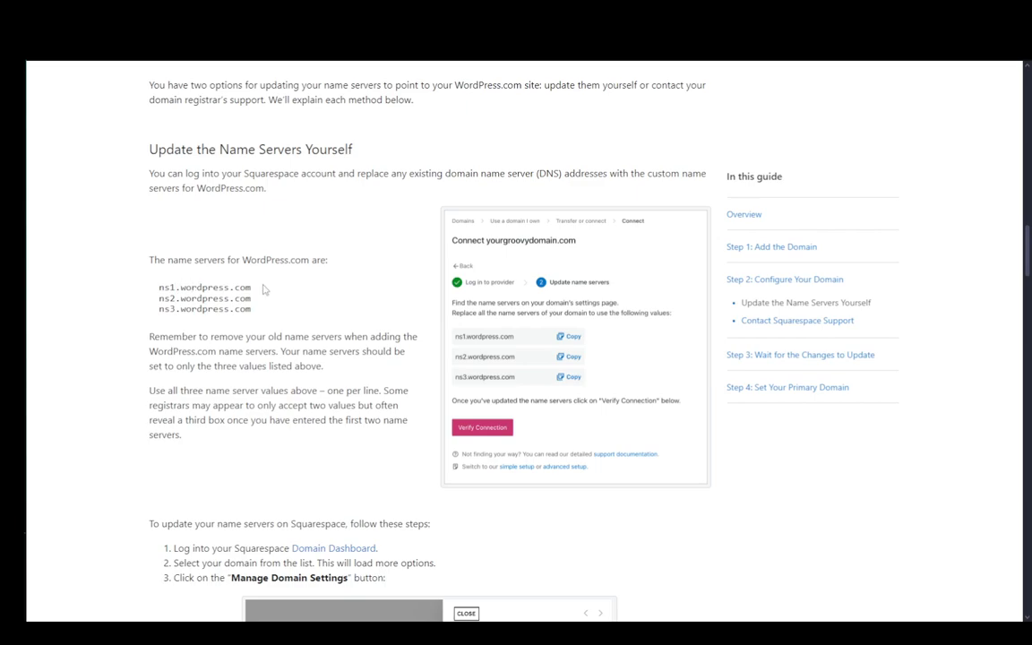
Step: Read Squarespace name server steps 3–7 down to the Contact Squarespace Support section
{"action": "scroll", "scroll_direction": "down", "scroll_amount": 3}
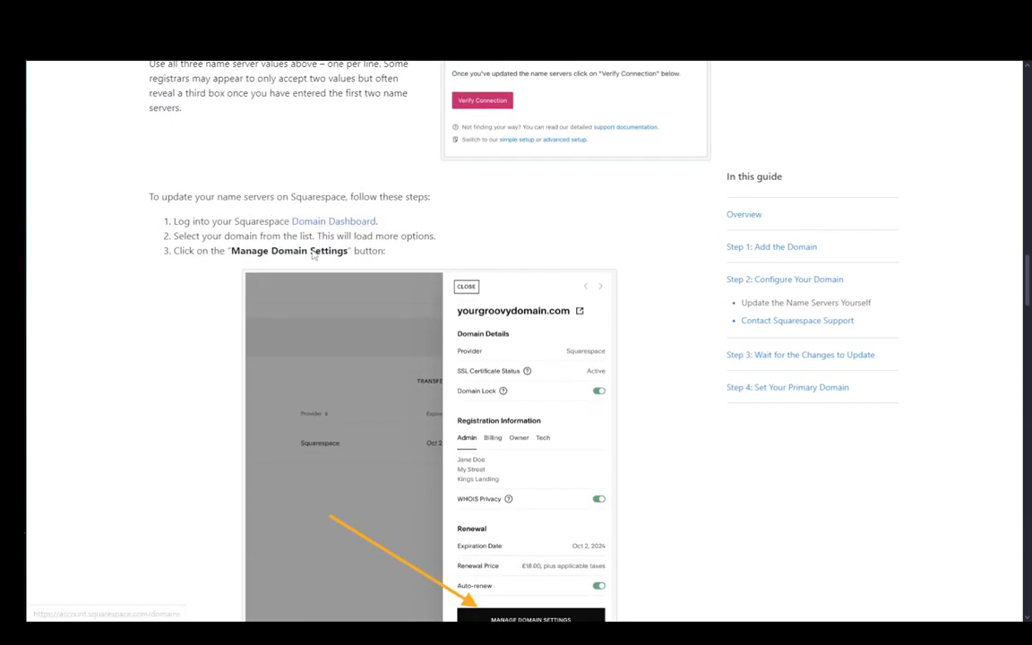
{"action": "scroll", "scroll_direction": "down", "scroll_amount": 3}
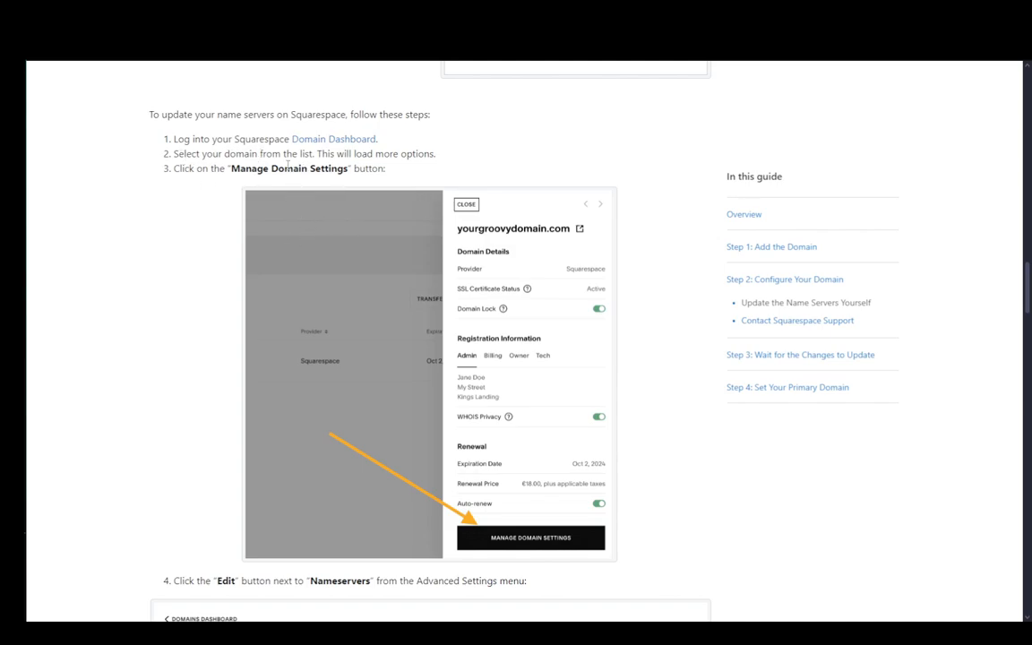
{"action": "mouse_move", "coordinate": [331, 439]}
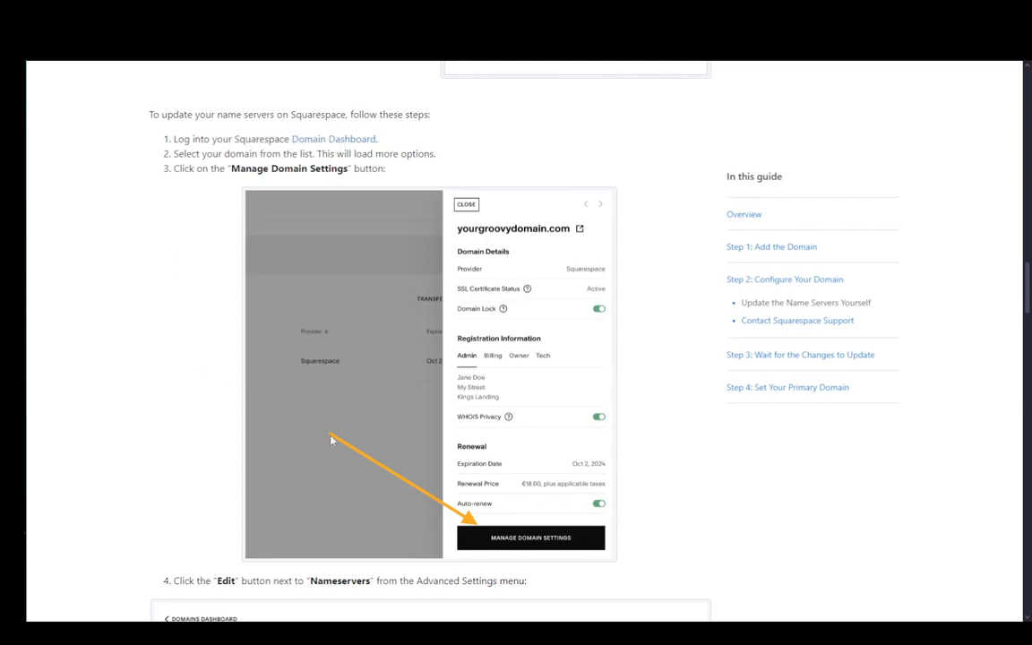
{"action": "scroll", "scroll_direction": "down", "scroll_amount": 3}
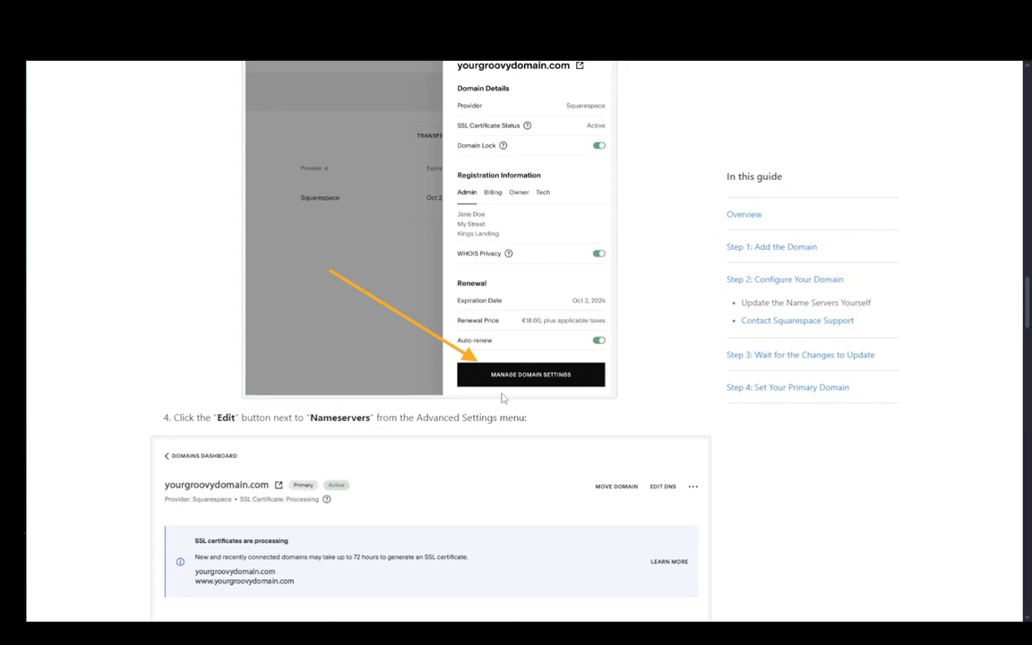
{"action": "scroll", "scroll_direction": "down", "scroll_amount": 3}
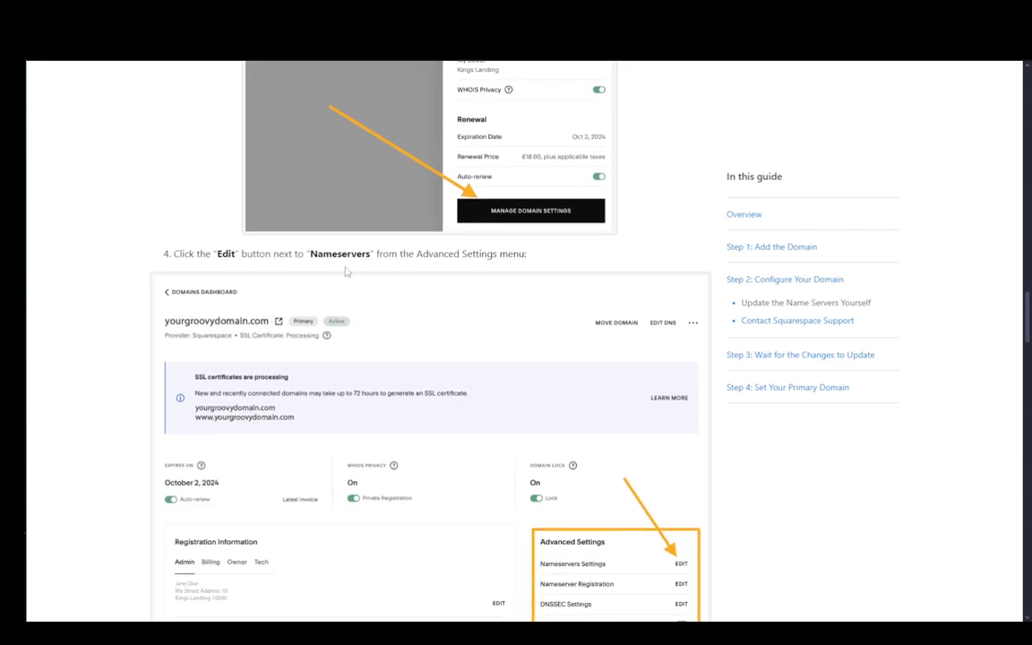
{"action": "scroll", "scroll_direction": "down", "scroll_amount": 3}
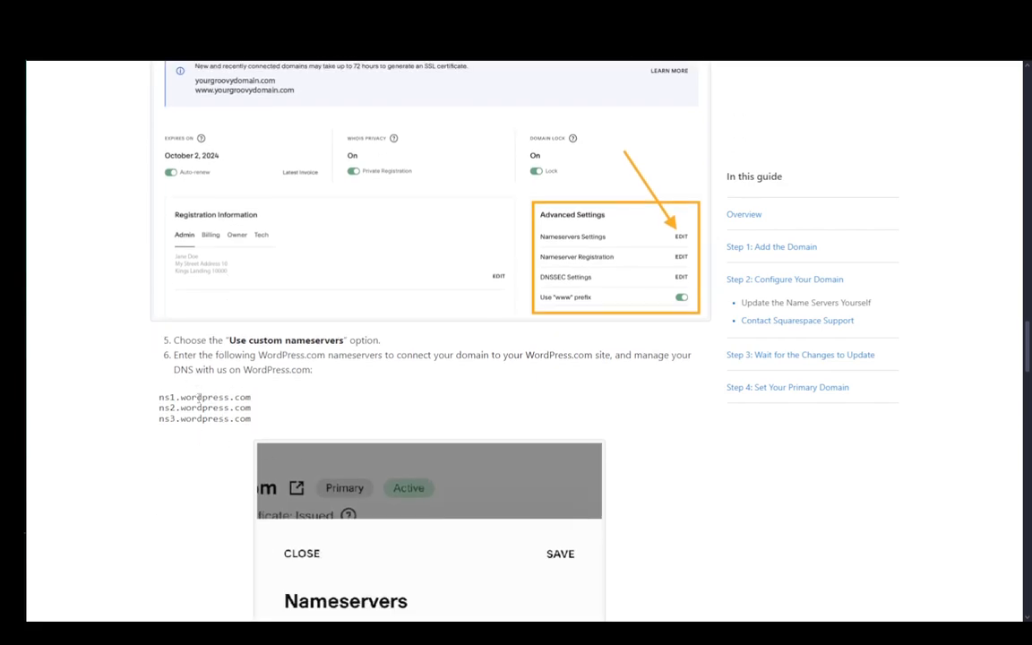
{"action": "double_click", "coordinate": [285, 341]}
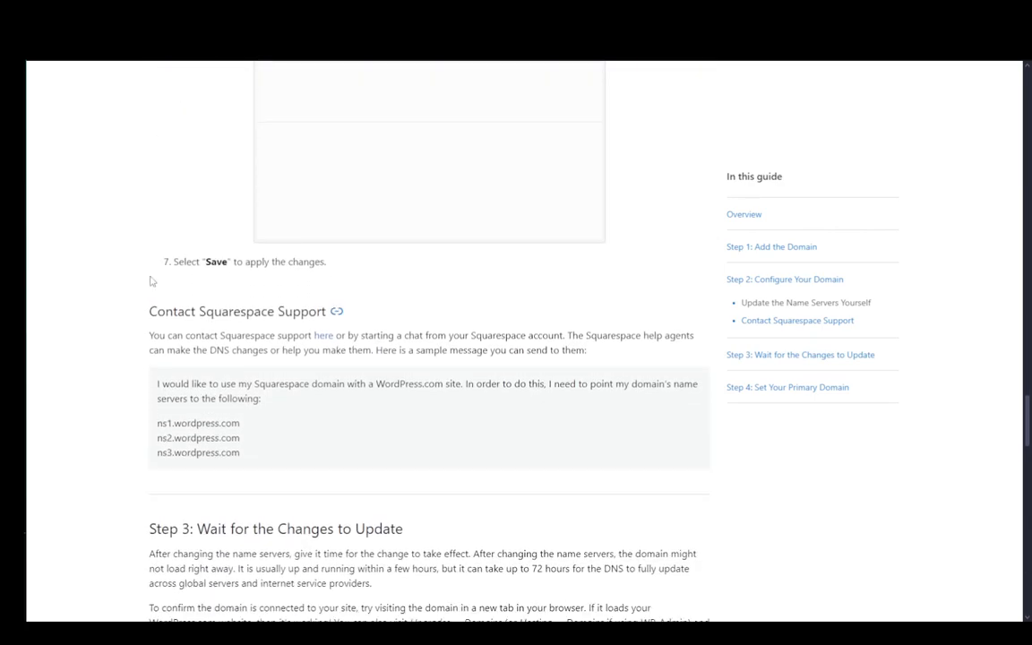
Step: Highlight the ns1/ns2 lines in the sample support message, then scroll to Step 3
{"action": "scroll", "scroll_direction": "down", "scroll_amount": 3}
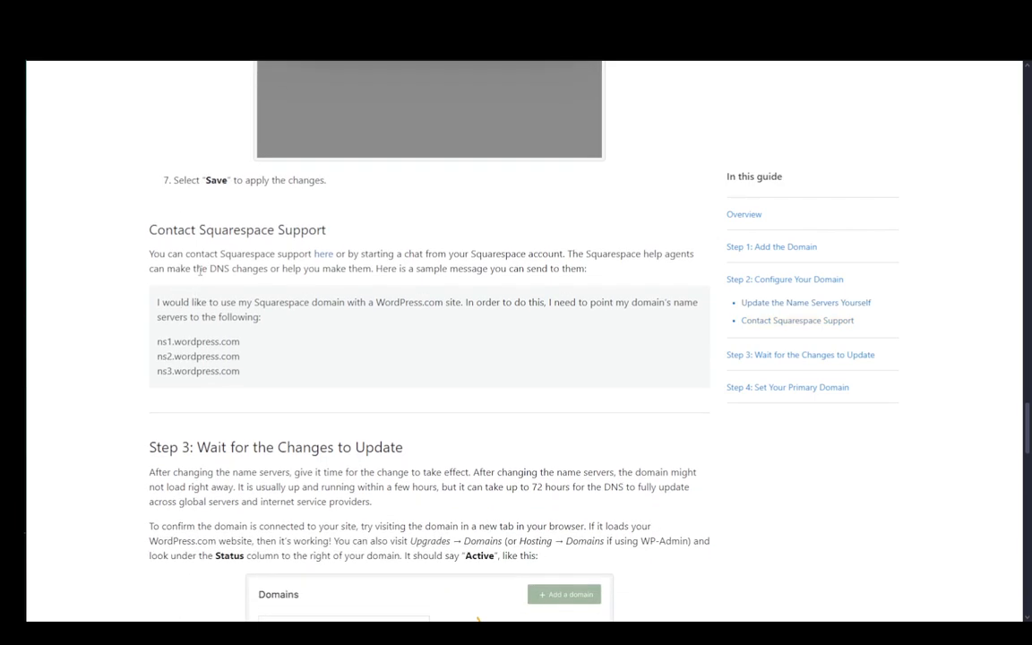
{"action": "mouse_move", "coordinate": [312, 322]}
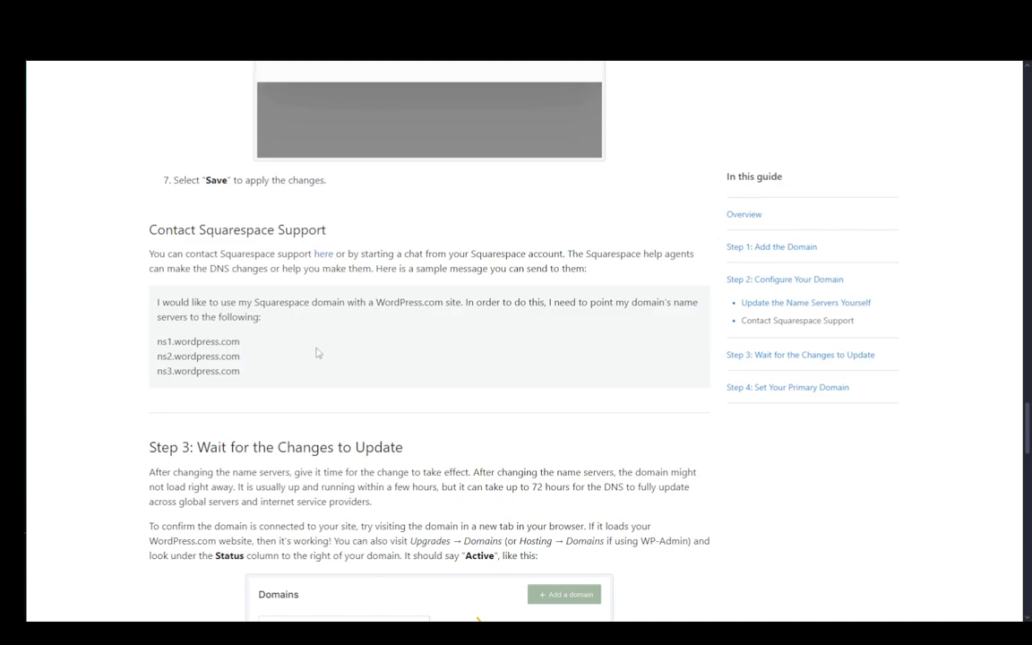
{"action": "left_click_drag", "start_coordinate": [158, 342], "coordinate": [231, 358]}
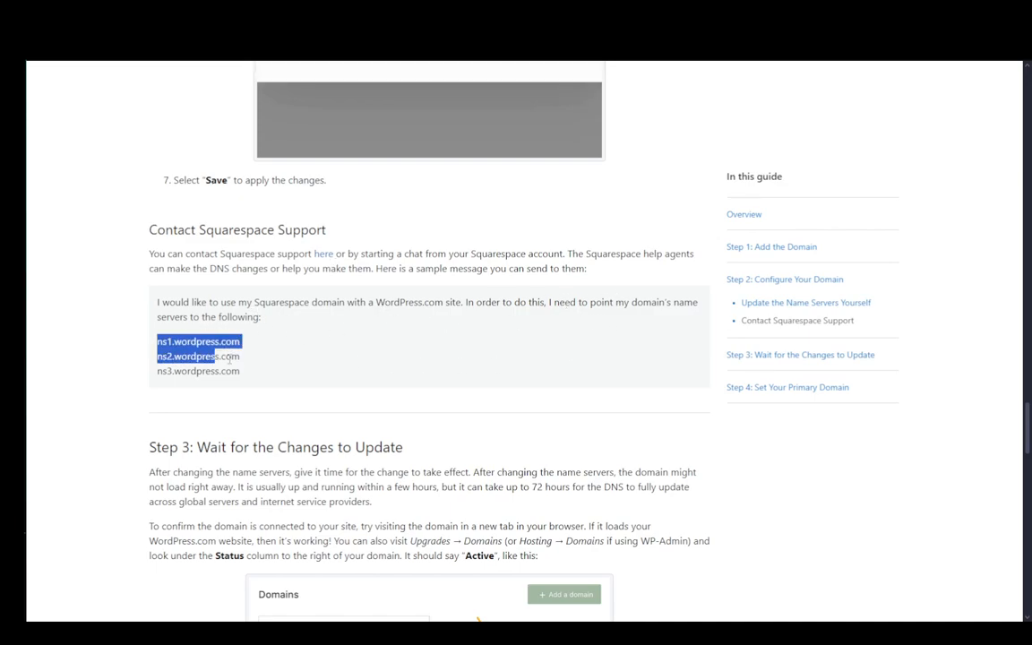
{"action": "scroll", "scroll_direction": "down", "scroll_amount": 3}
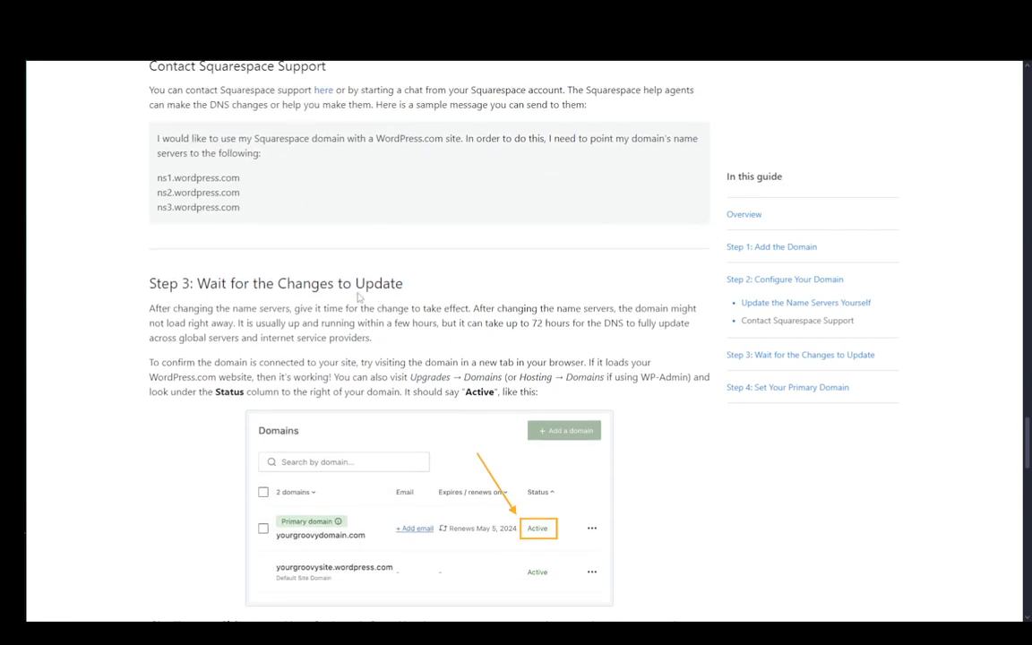
Step: Scroll past the Domains status example to Step 4 and the domain transfer tip
{"action": "scroll", "scroll_direction": "down", "scroll_amount": 3}
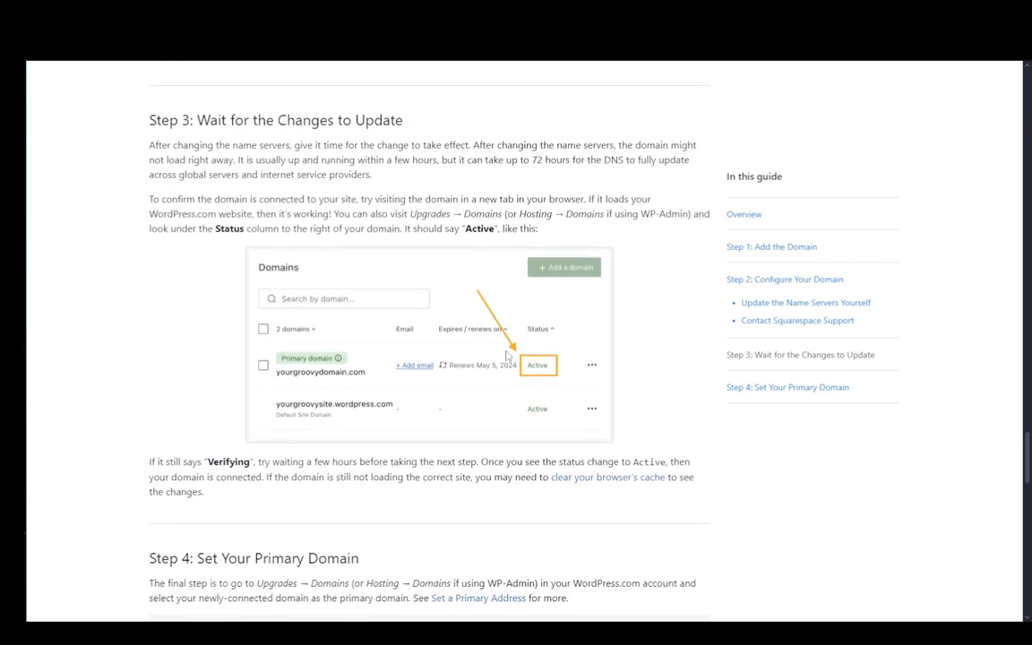
{"action": "scroll", "scroll_direction": "down", "scroll_amount": 3}
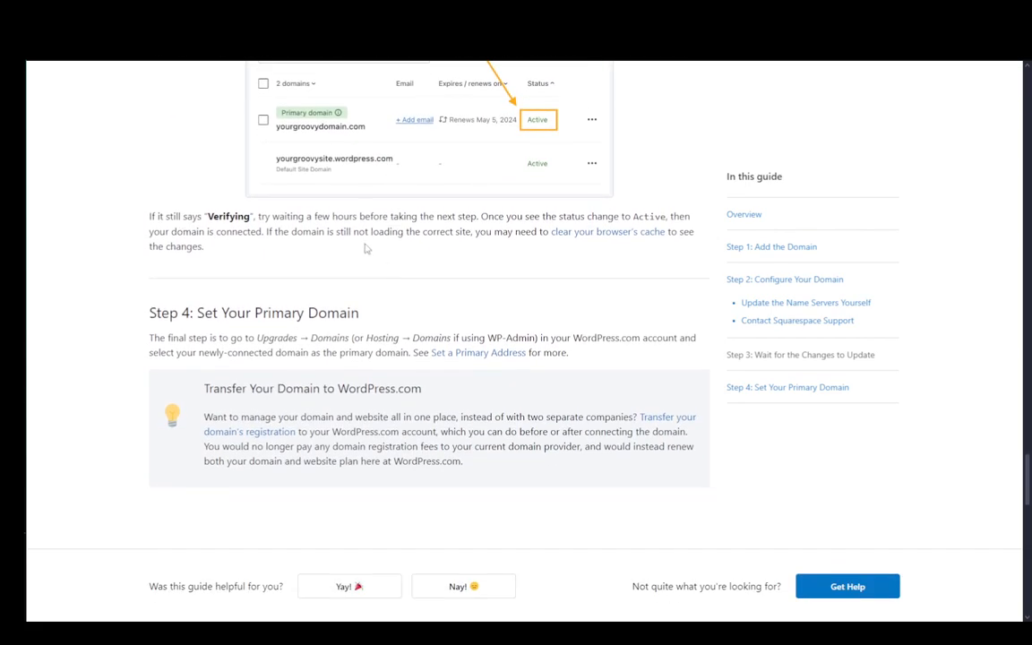
{"action": "mouse_move", "coordinate": [350, 242]}
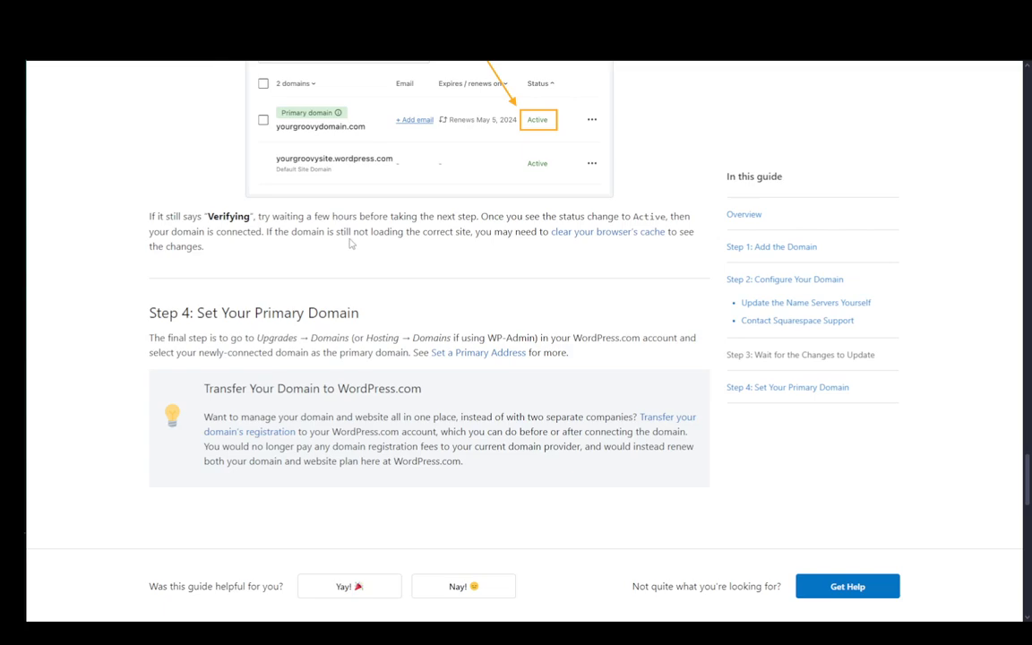
{"action": "mouse_move", "coordinate": [107, 186]}
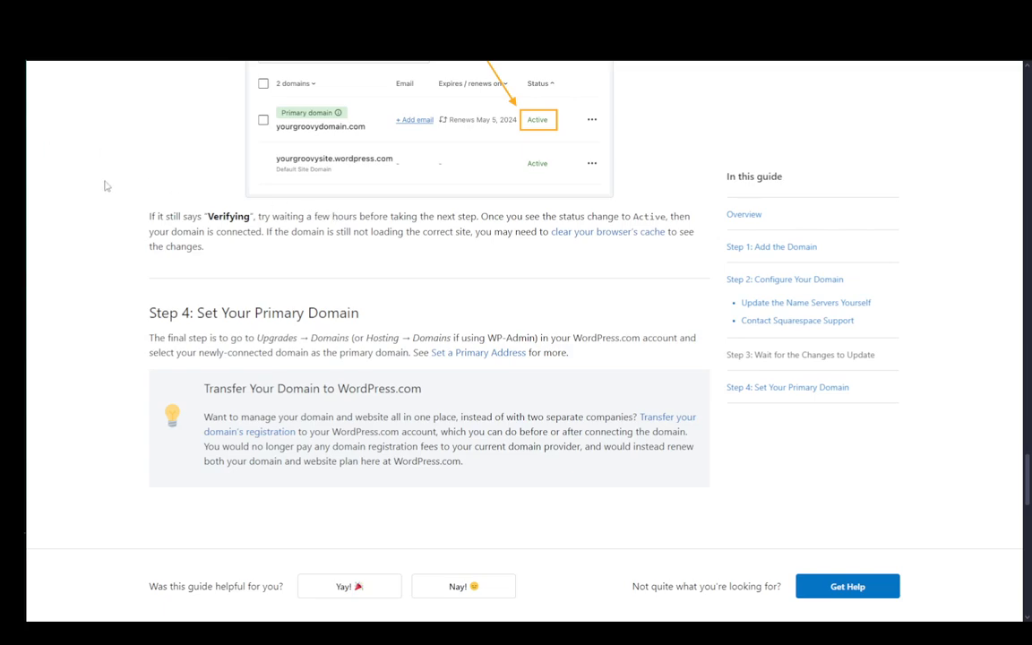
{"action": "mouse_move", "coordinate": [175, 233]}
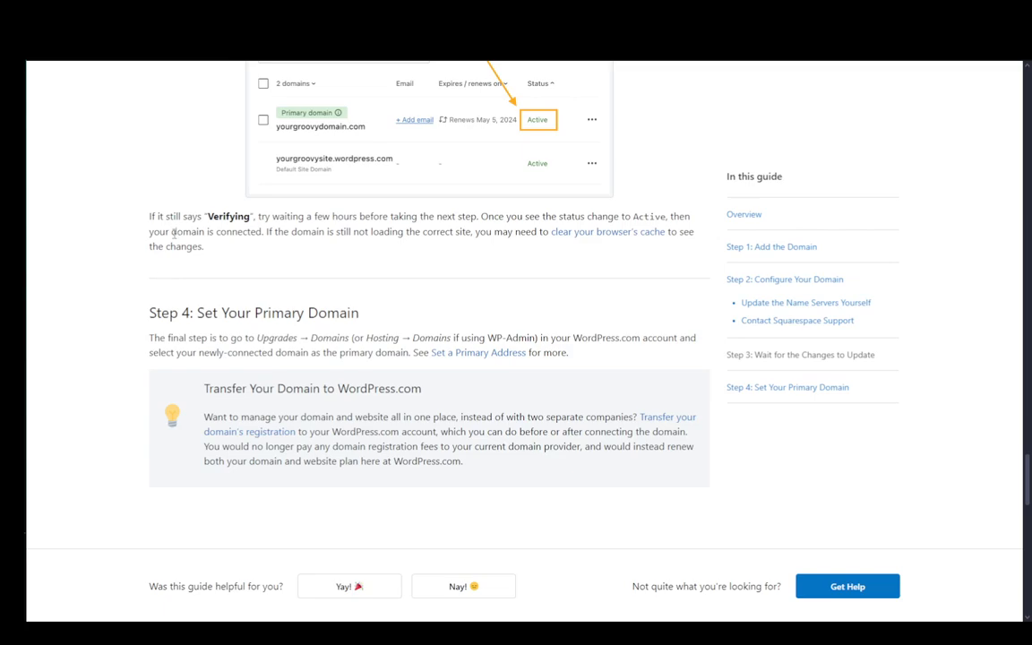
{"action": "scroll", "scroll_direction": "down", "scroll_amount": 3}
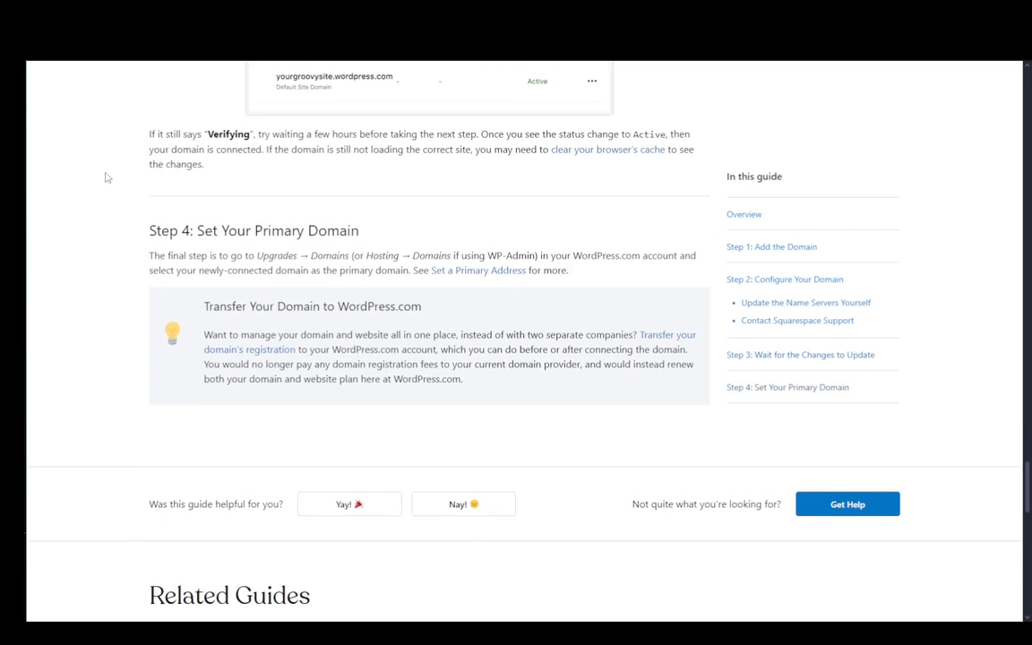